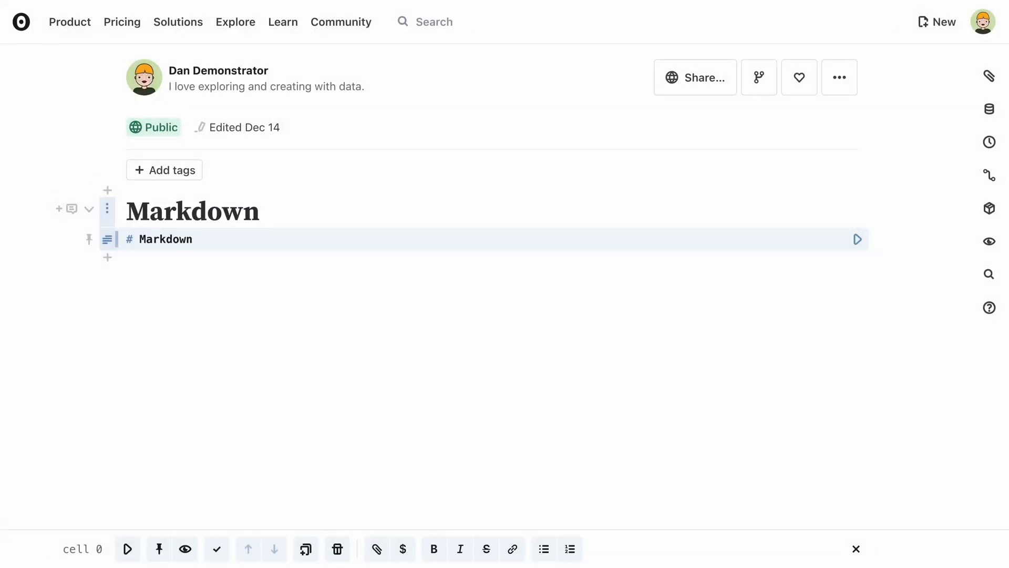
left_click(193, 239)
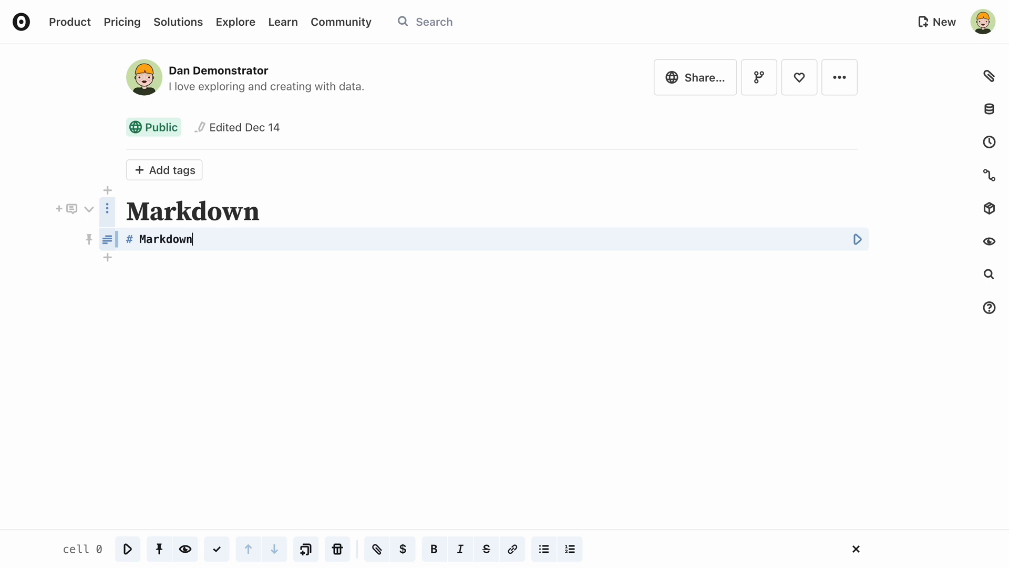
type("This is")
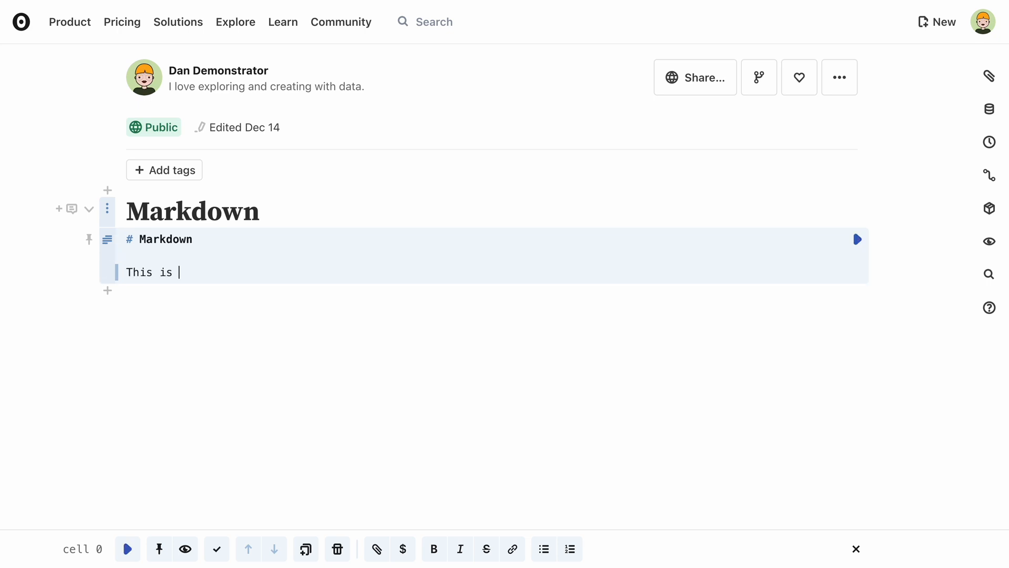
type("normal text")
type("_This text is emphasized_ and")
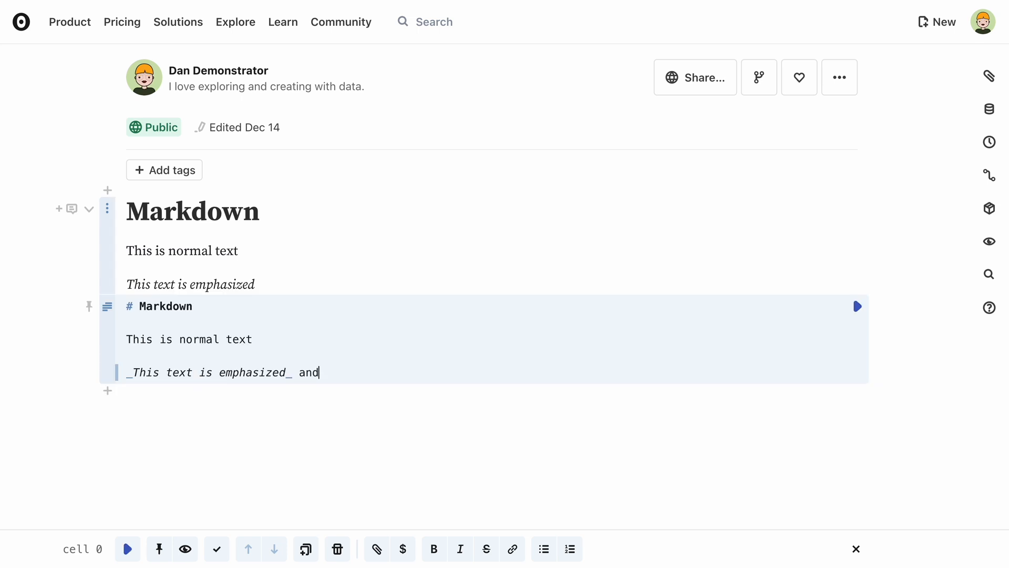
type("*so is this*")
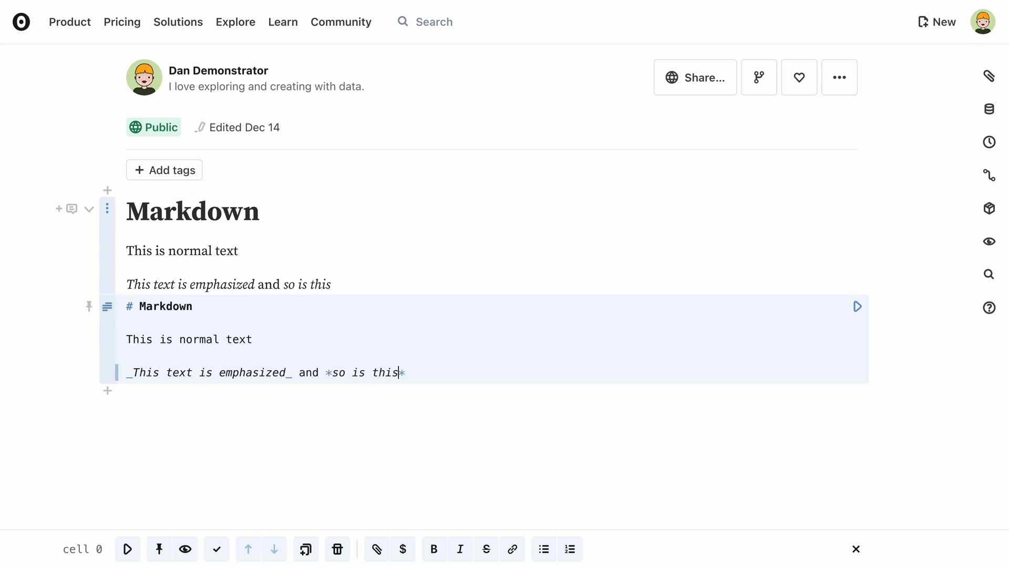
type("**Bold text**")
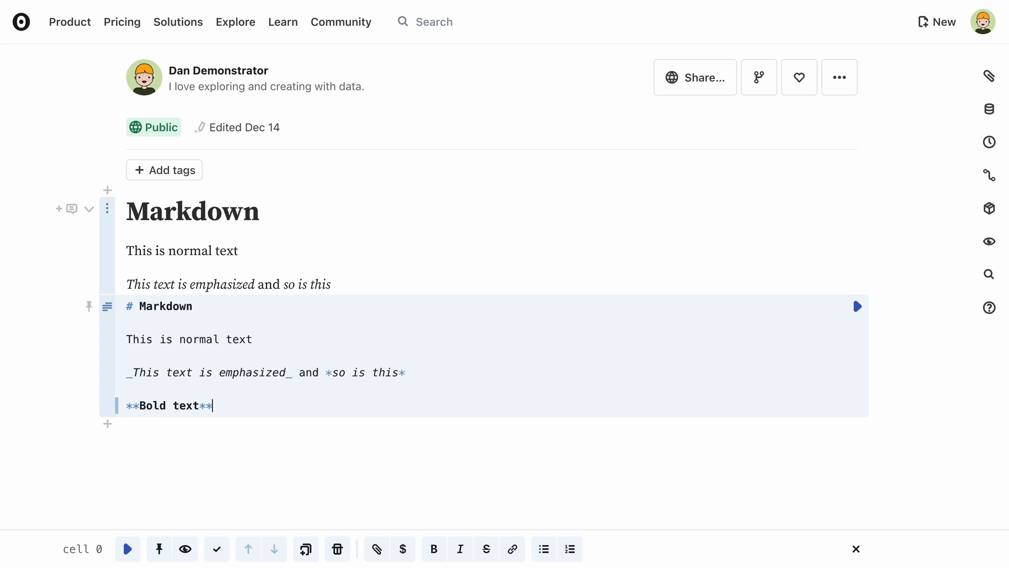
type("works __")
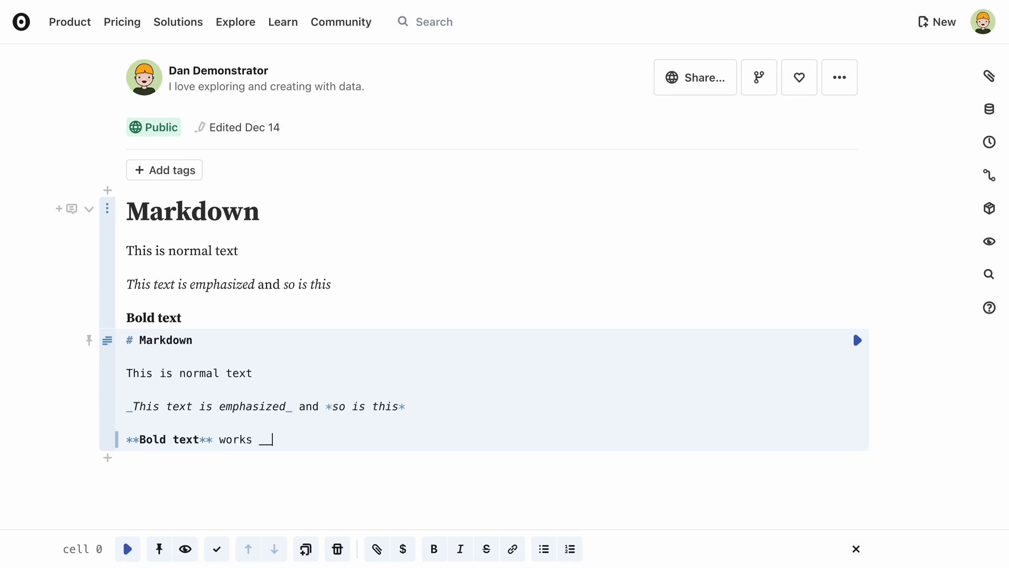
type("like this__")
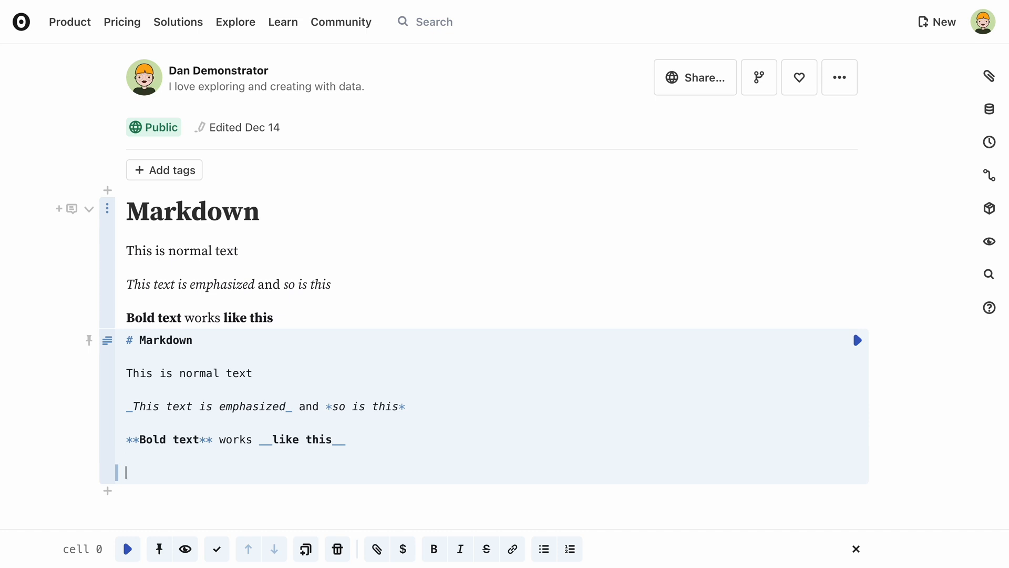
type("[Observable](h")
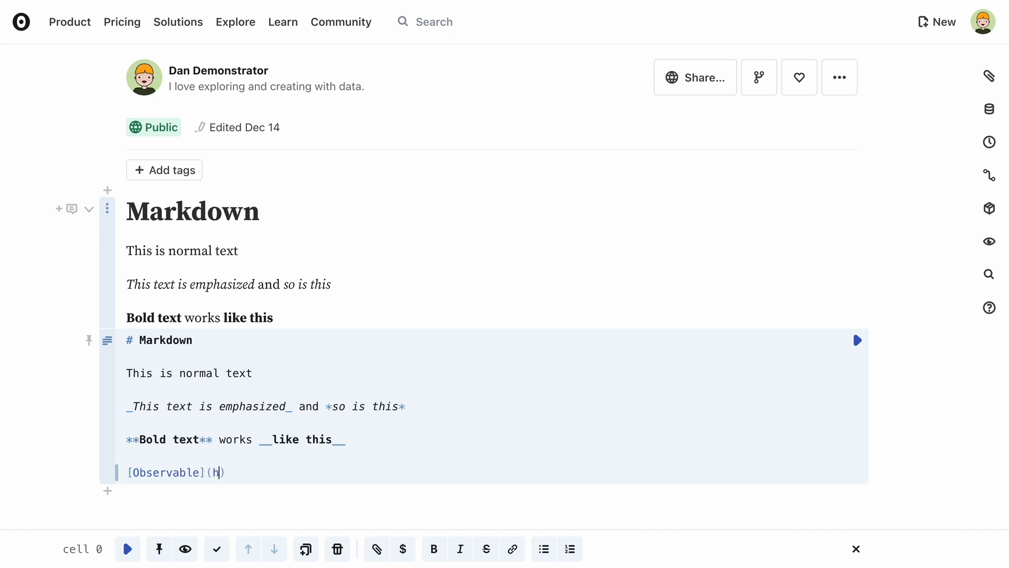
type("ttps://observablehq.com")
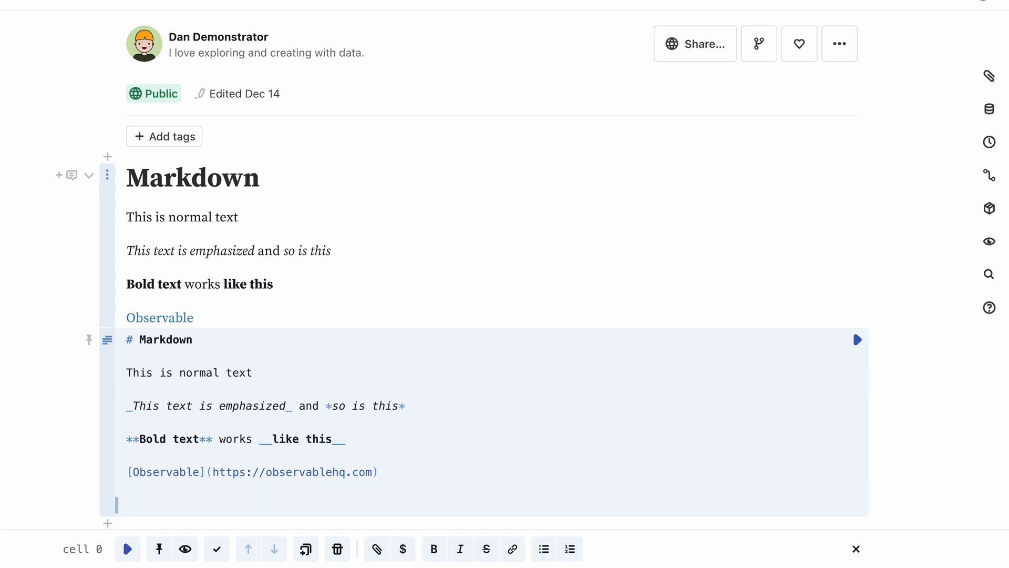
type("Observable link](https://observablehq.com")
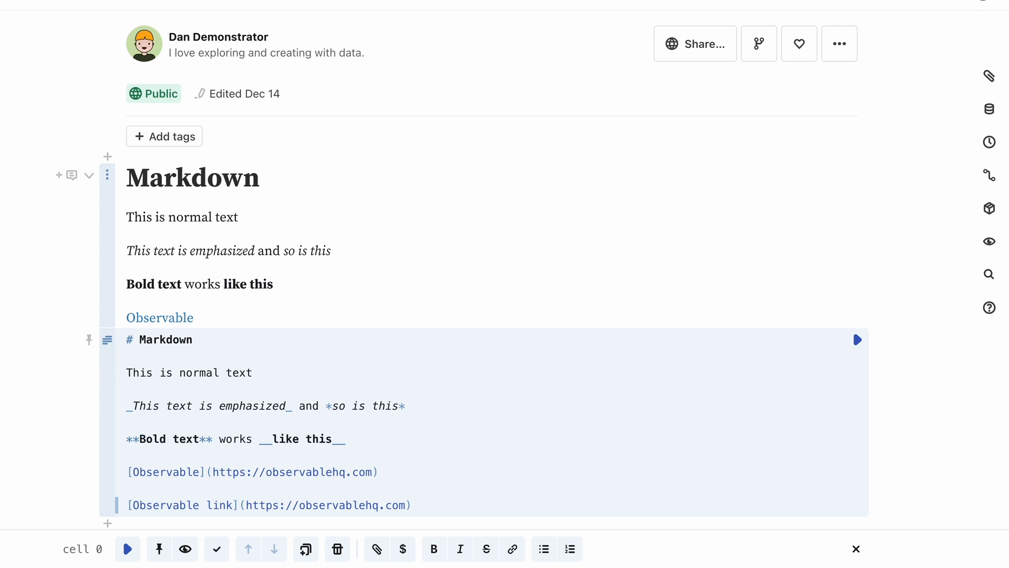
scroll("down", 3)
type("Bold text")
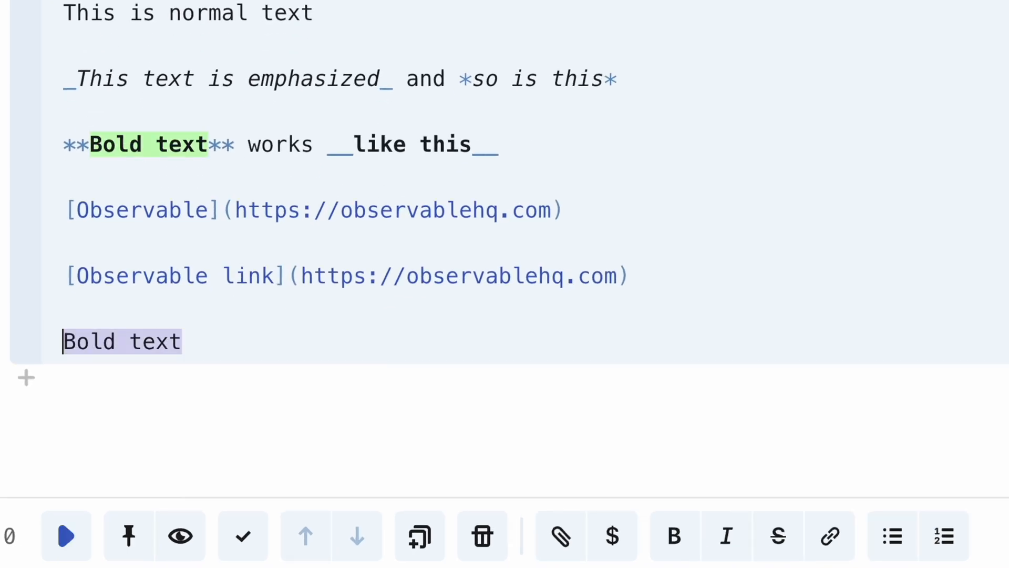
Bold the 'Bold text' line and start a bulleted list with item 1 and item 2.
left_click(674, 535)
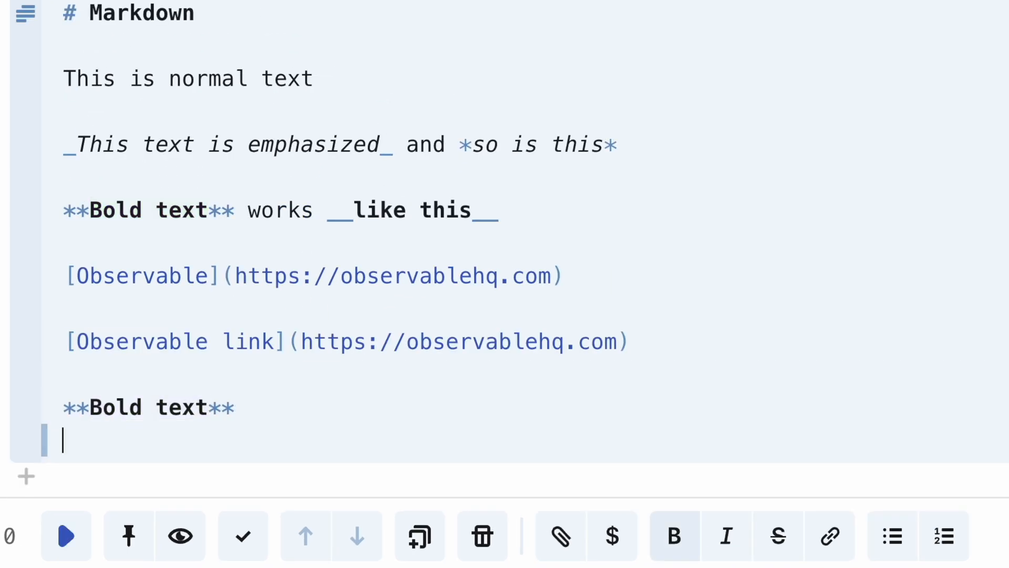
left_click(892, 536)
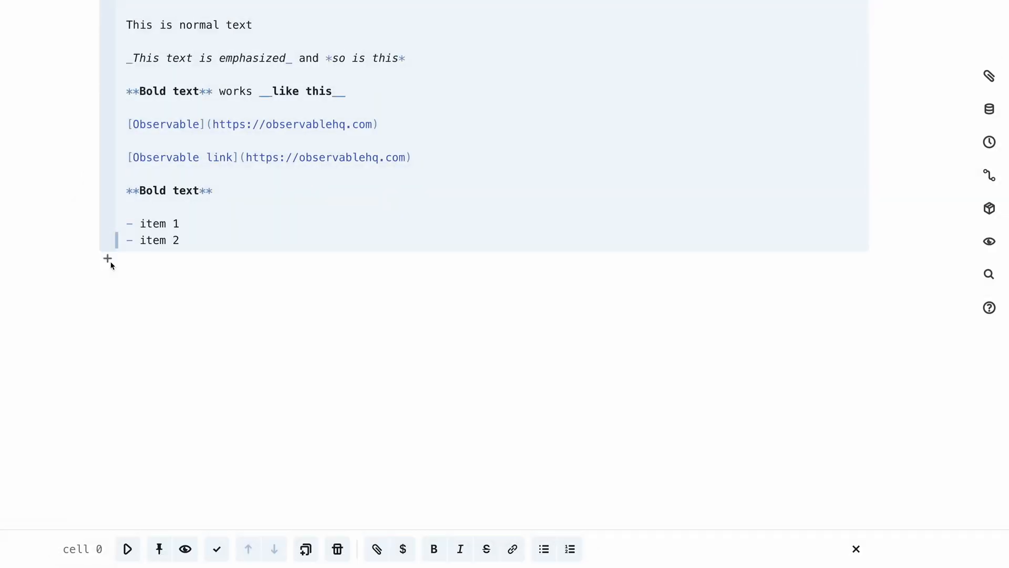
Add an HTML cell reading 'This is how you <em>emphasize text</em> and <b>bold</b>'.
left_click(108, 258)
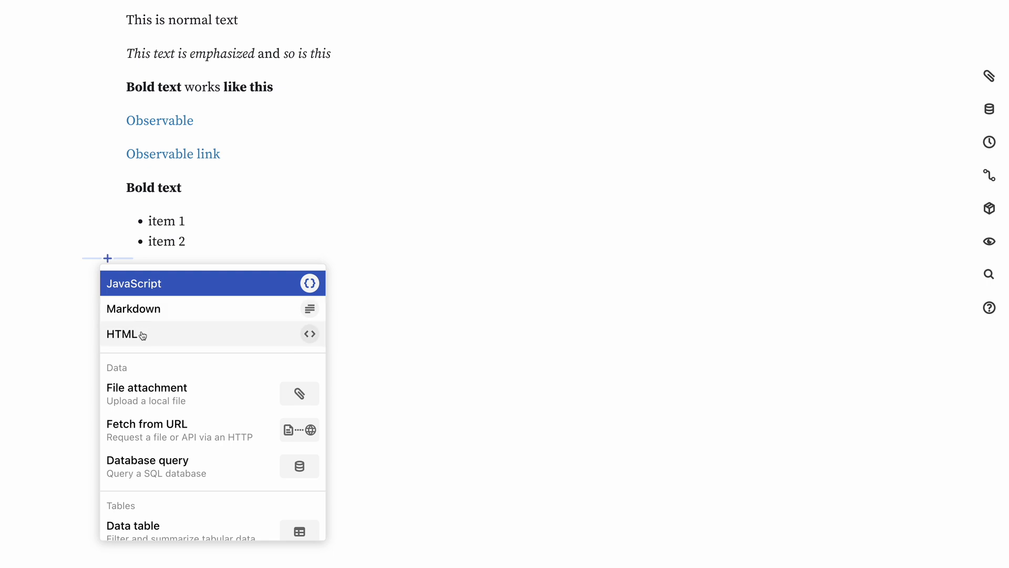
left_click(122, 335)
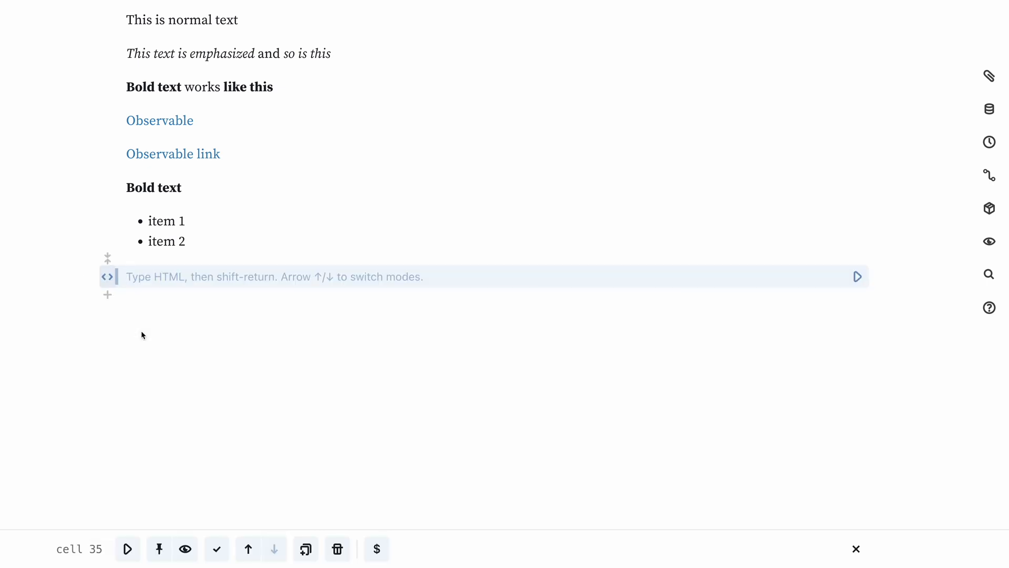
type("This is how you <em></em>")
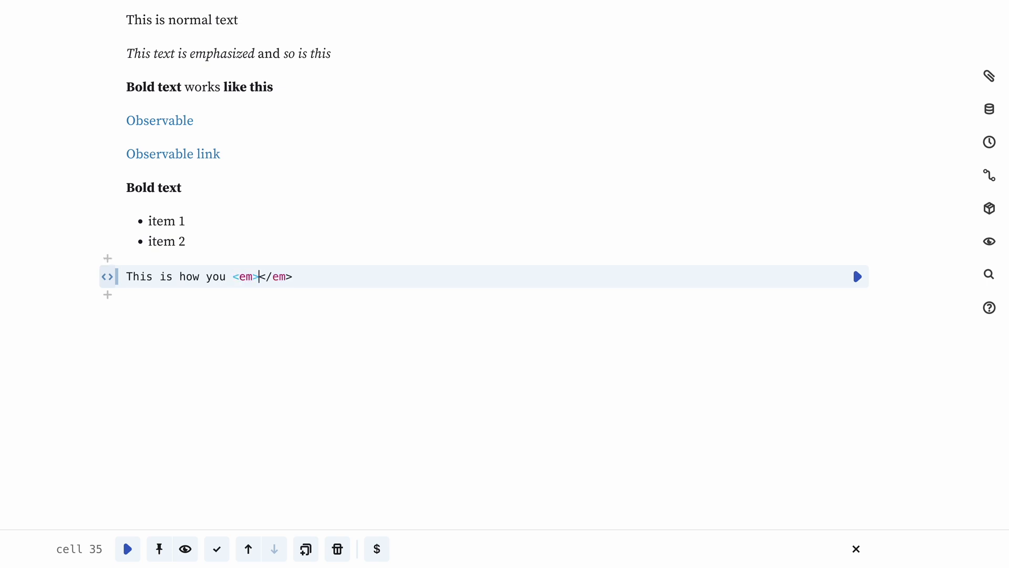
type("emphasize te")
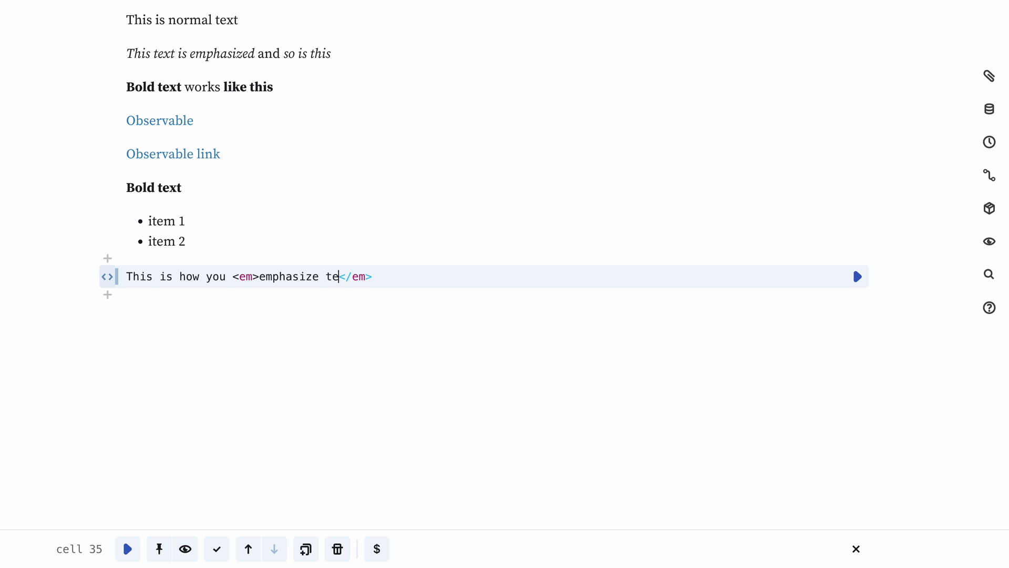
type("xt")
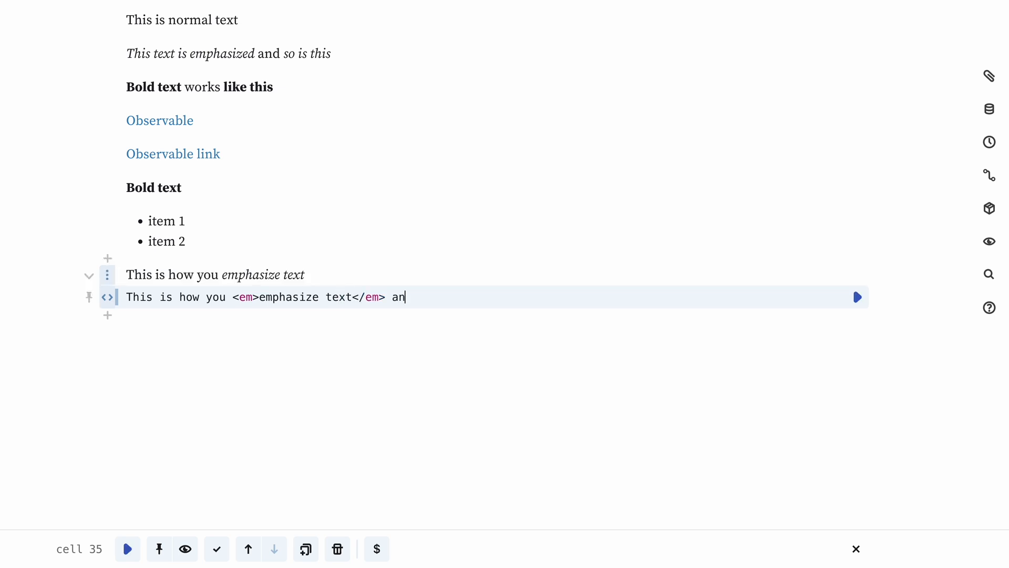
type("d <b></b>")
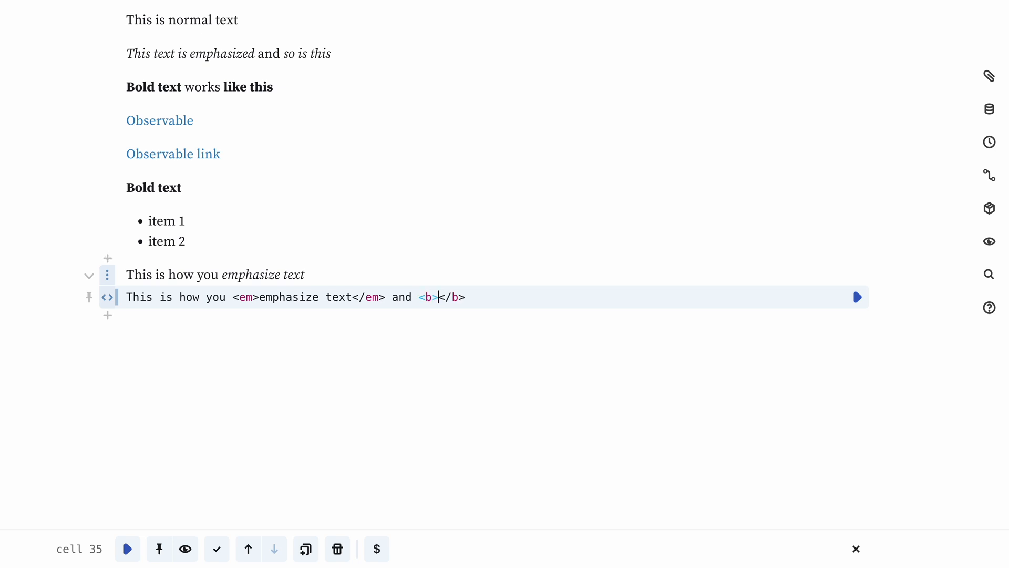
type("bold")
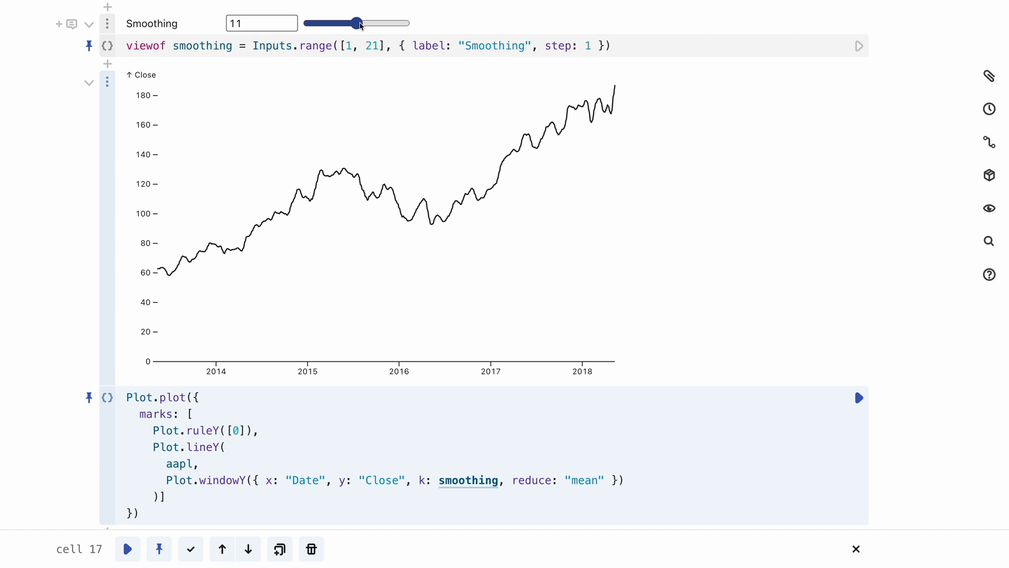
Try Smoothing values 10, 1 and 21, then settle the slider at 8.
left_click_drag(358, 23, 352, 24)
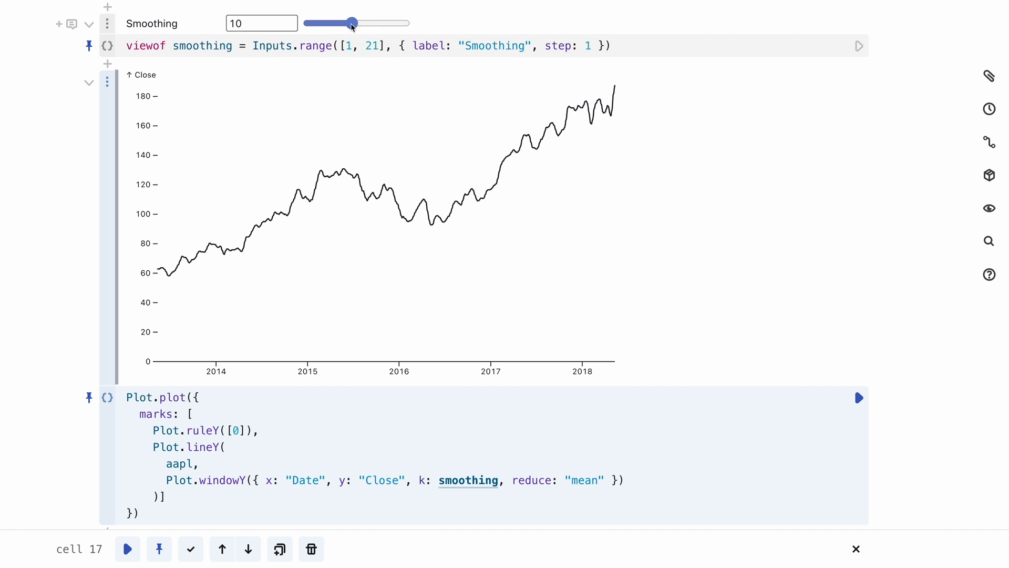
left_click_drag(351, 23, 306, 24)
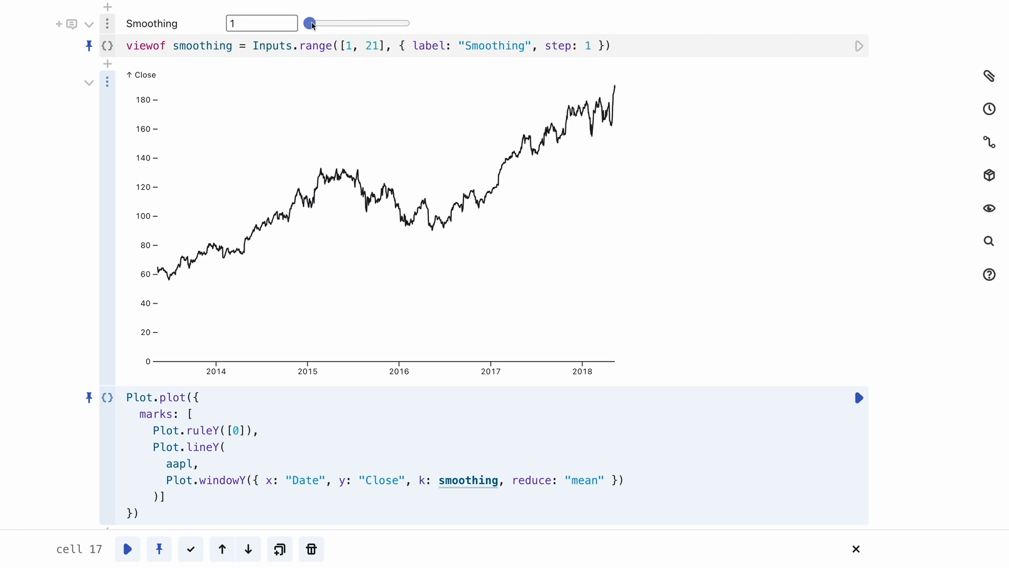
left_click_drag(310, 23, 404, 23)
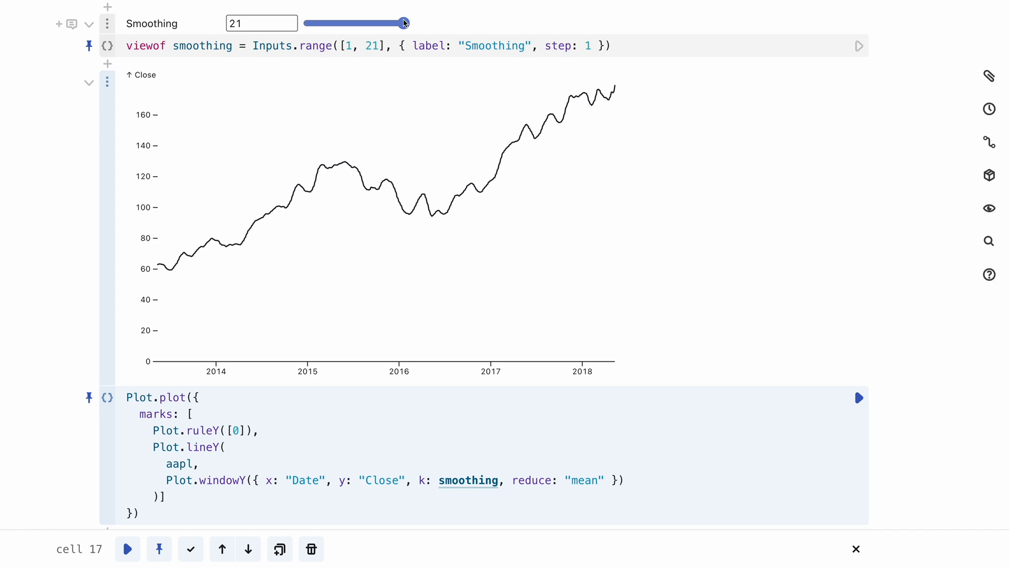
left_click_drag(403, 22, 342, 23)
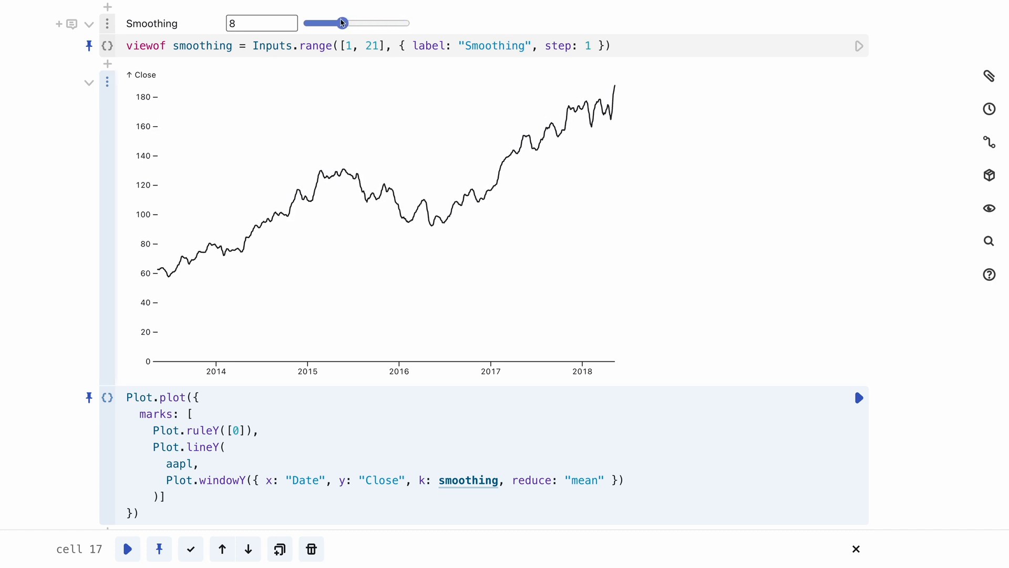
left_click_drag(343, 23, 337, 23)
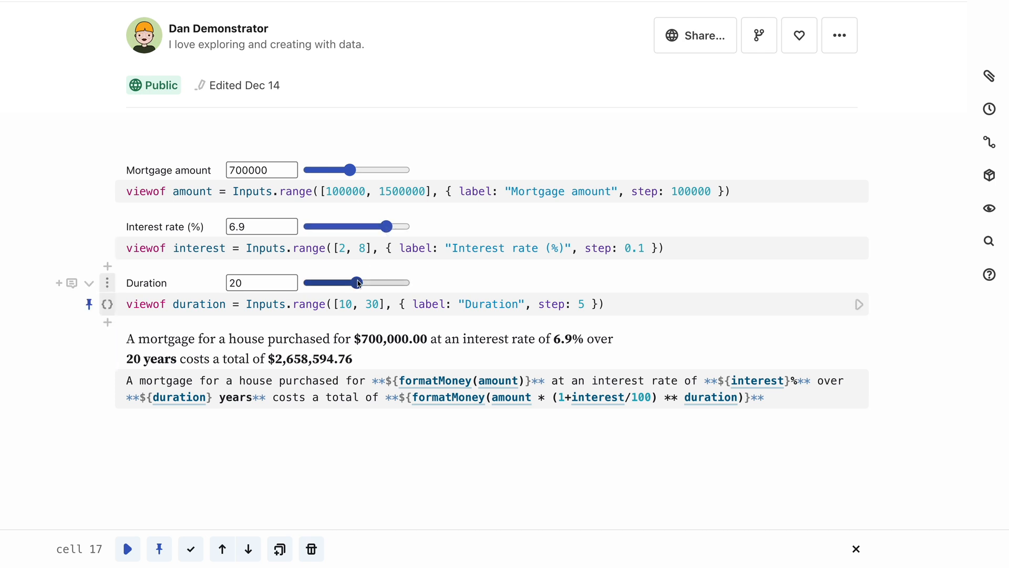
Set the mortgage duration to 15 years and the amount to $1,300,000.
left_click_drag(358, 282, 330, 282)
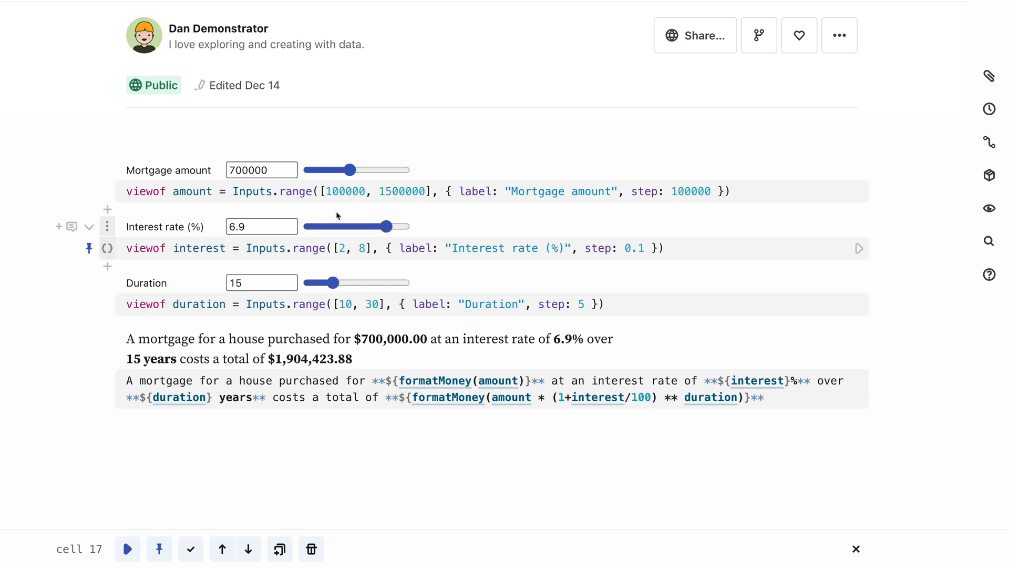
left_click_drag(351, 170, 390, 170)
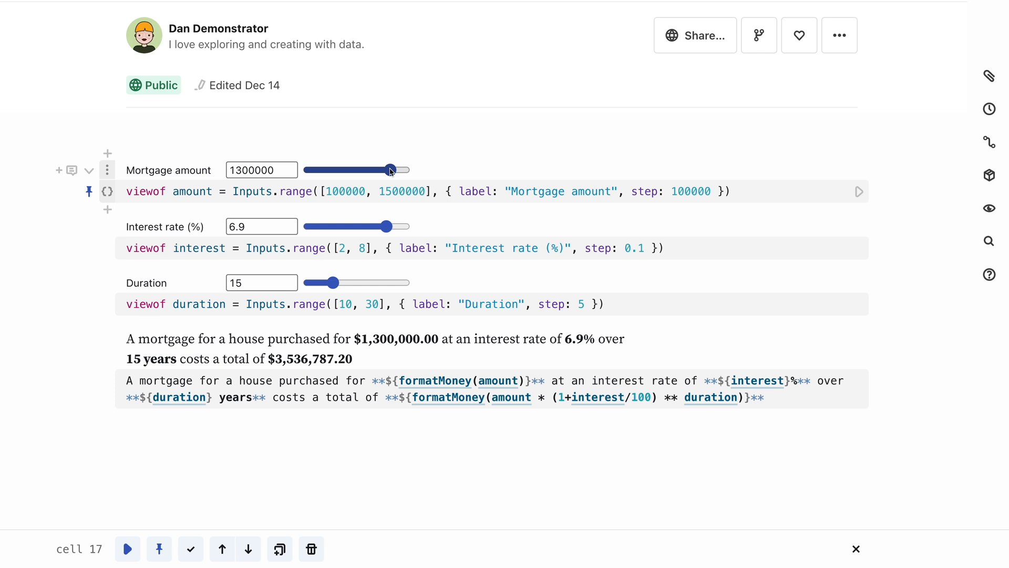
scroll("down", 3)
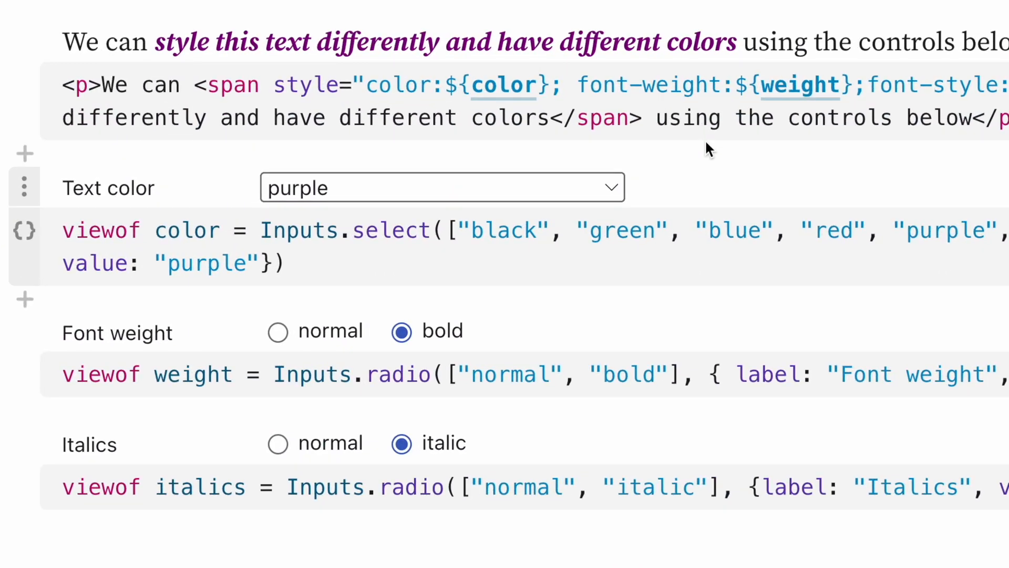
Change the sample text colour from red to black and set Italics to normal.
left_click(442, 187)
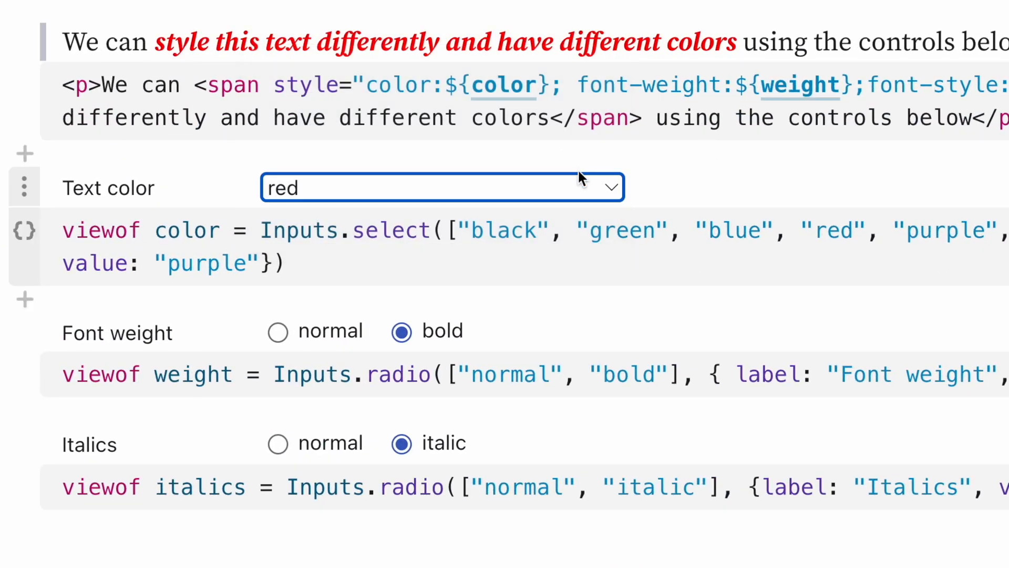
left_click(442, 187)
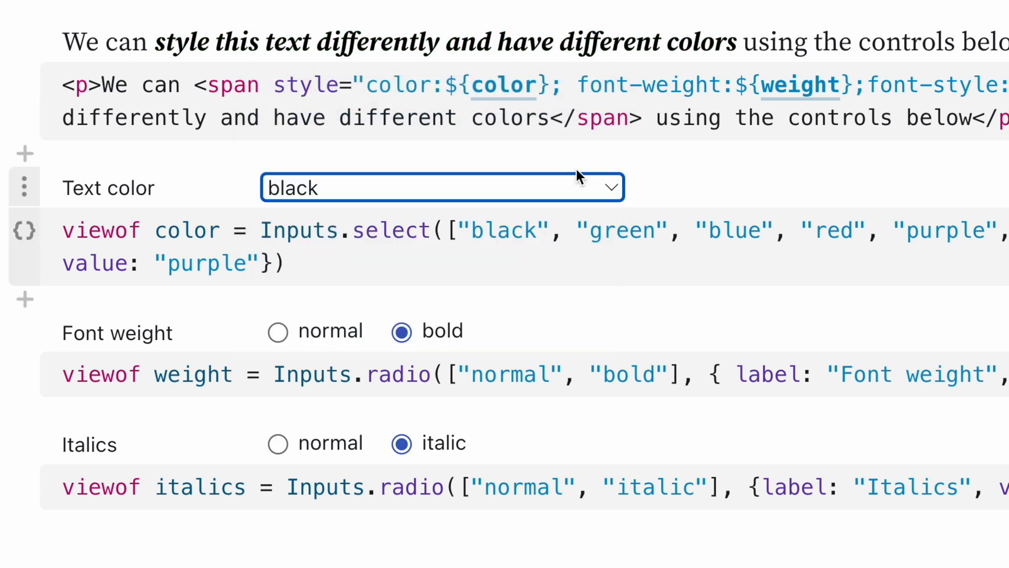
left_click(277, 442)
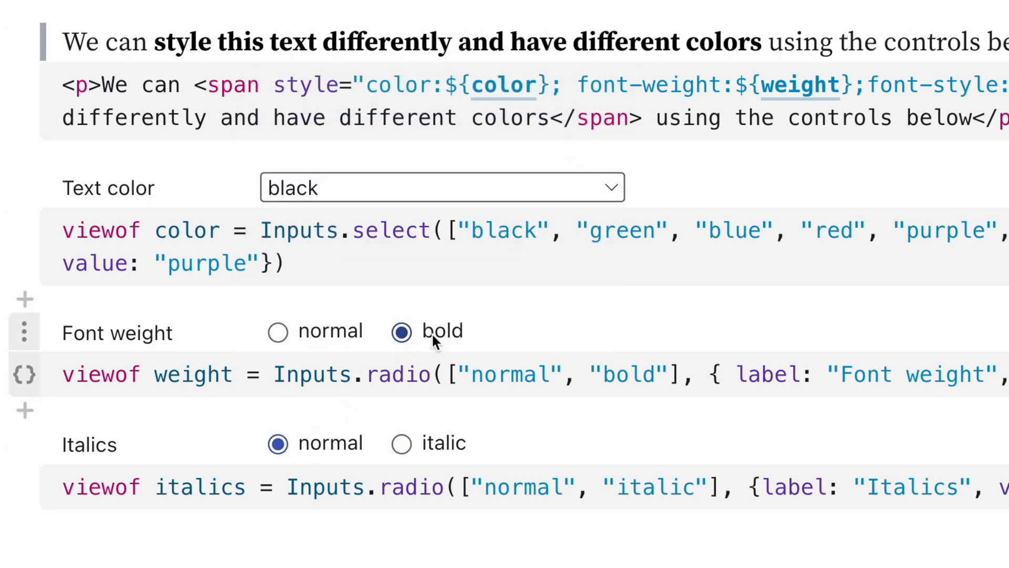
left_click(441, 187)
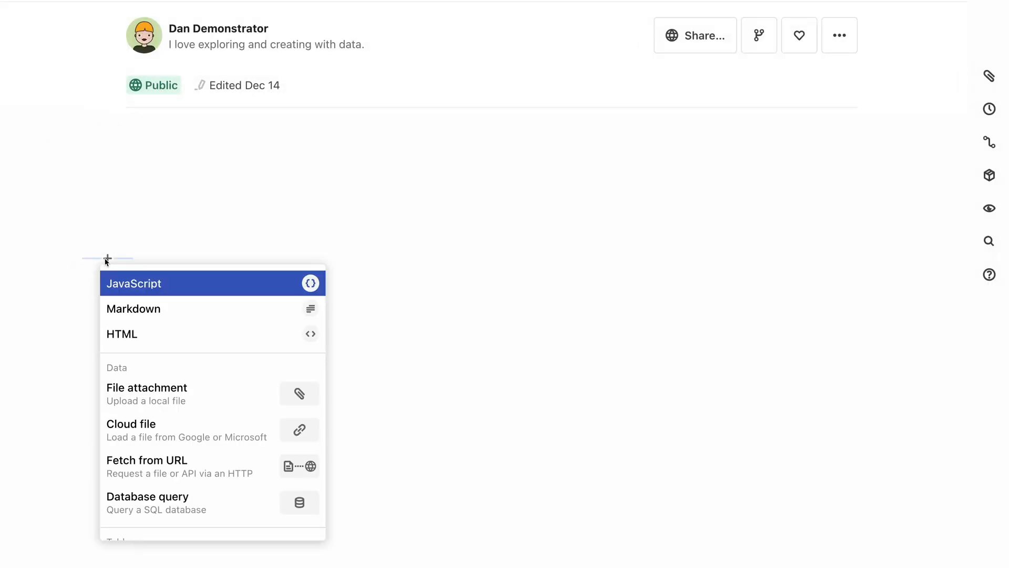
Create a 'This is a text cell!' cell in Markdown mode and add an empty cell below.
left_click(135, 283)
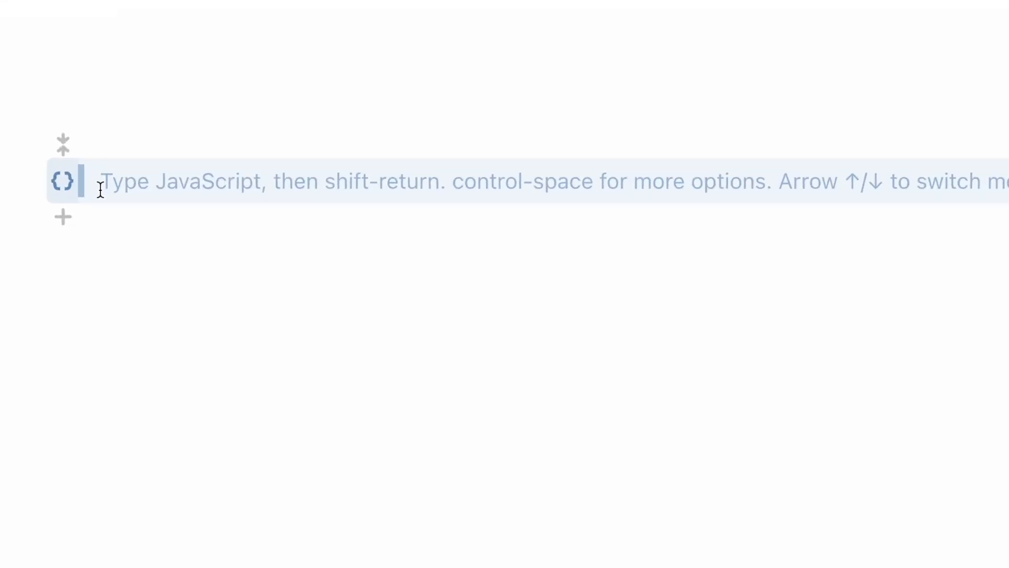
type("This is a text cell!")
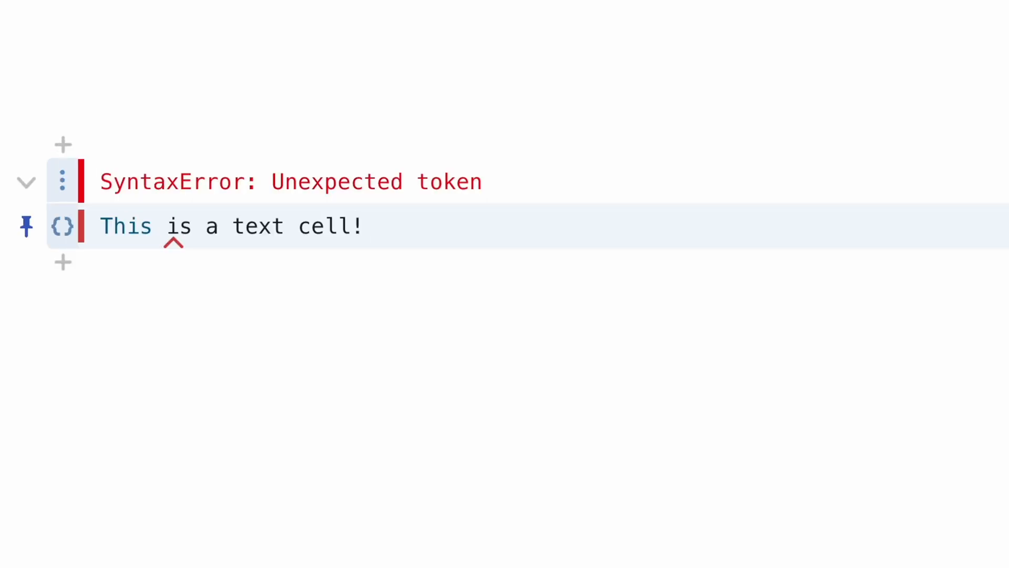
left_click(63, 226)
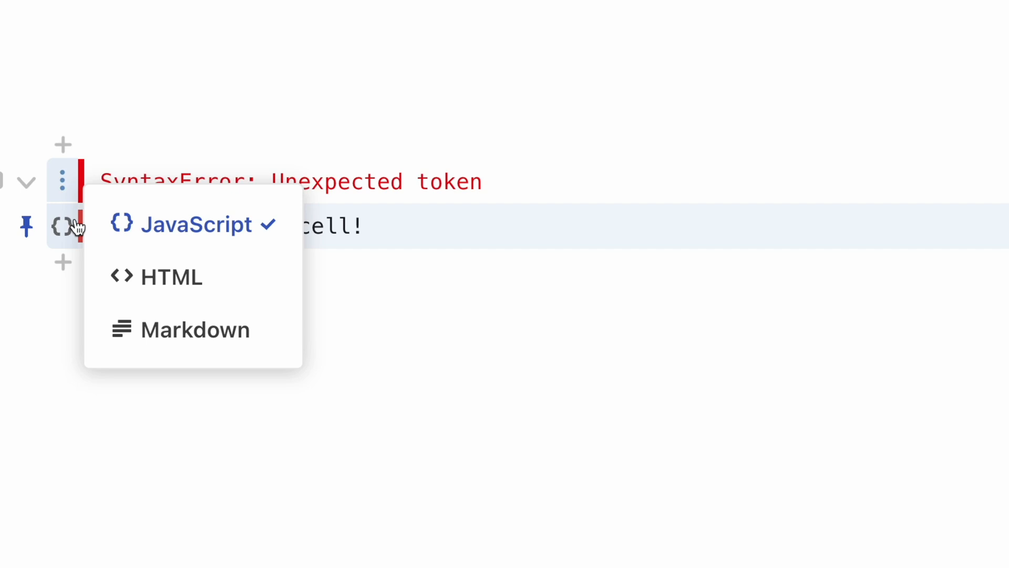
left_click(195, 329)
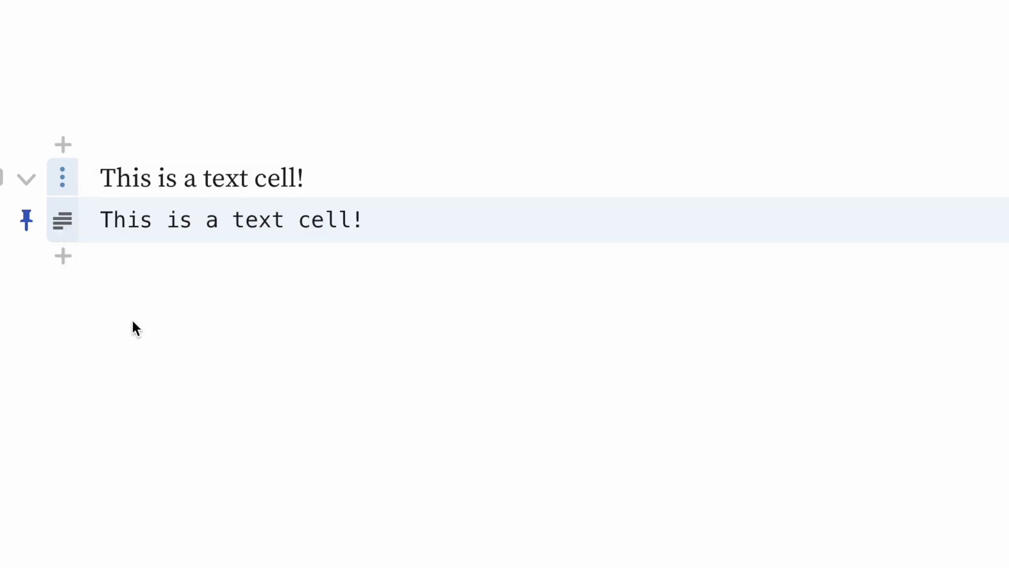
left_click(63, 256)
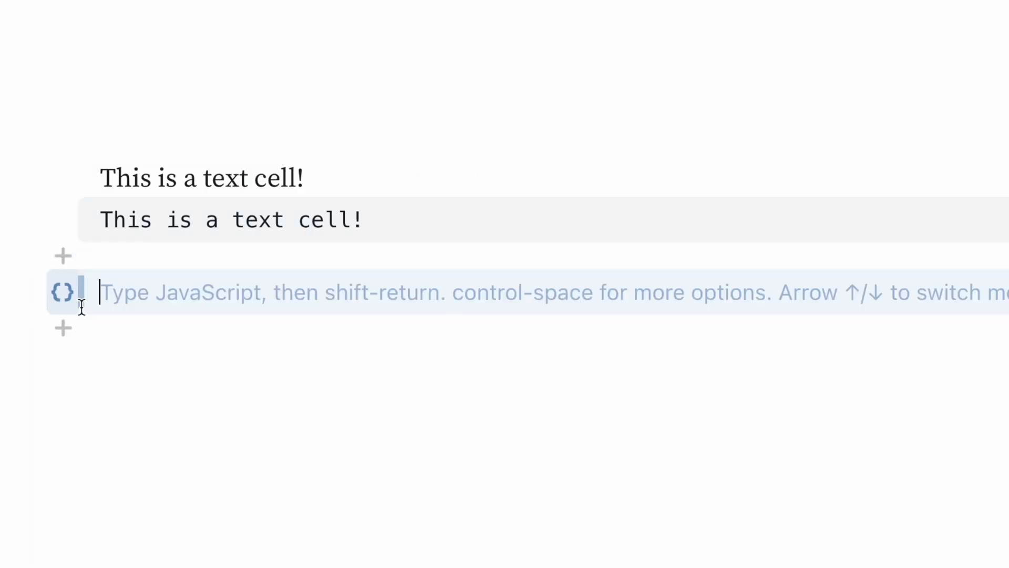
Enter md`This is Markdown in _JavaScript_!` in the new cell.
type("md`This is")
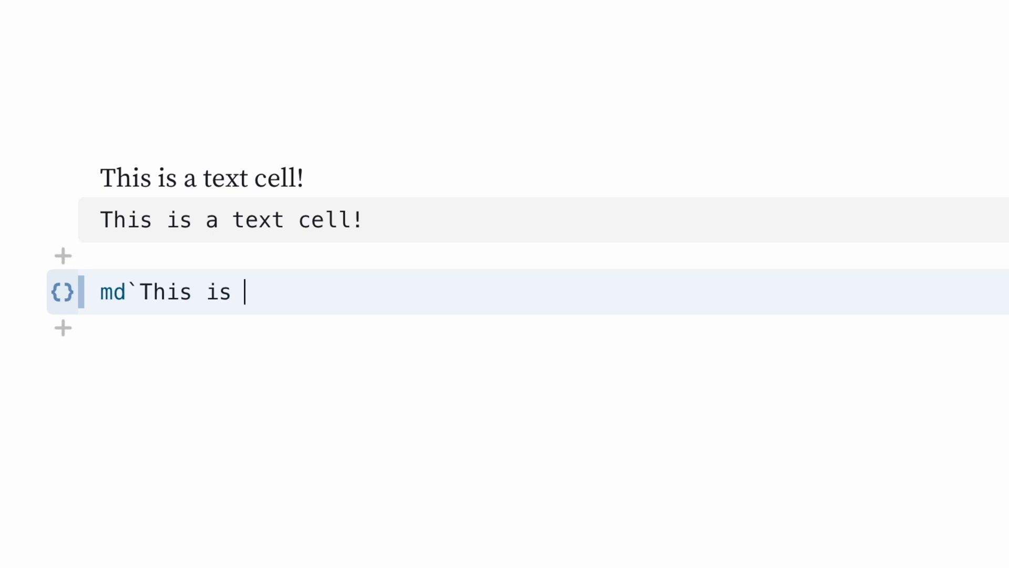
type("Markdown in")
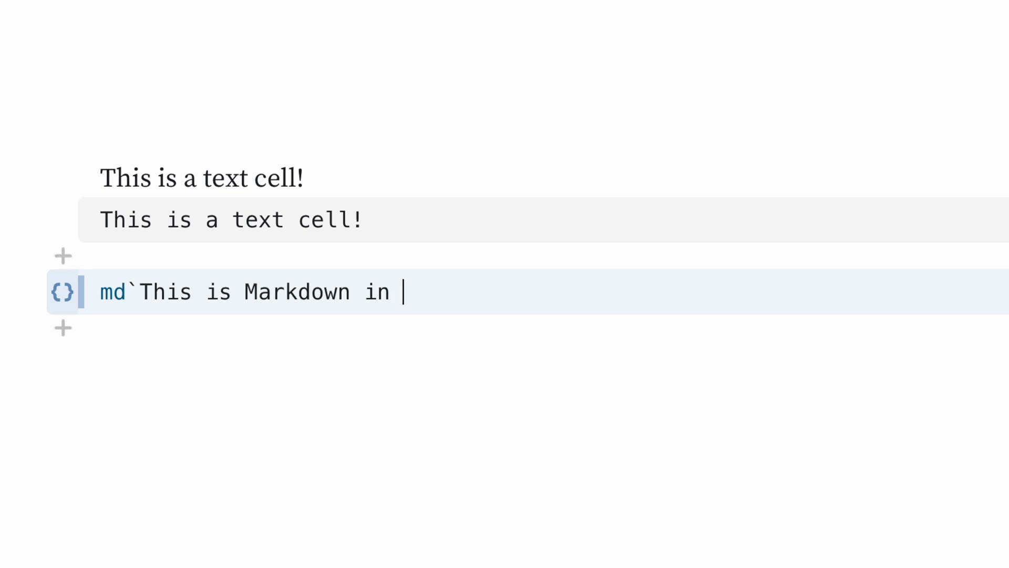
type("_JavaScript_!")
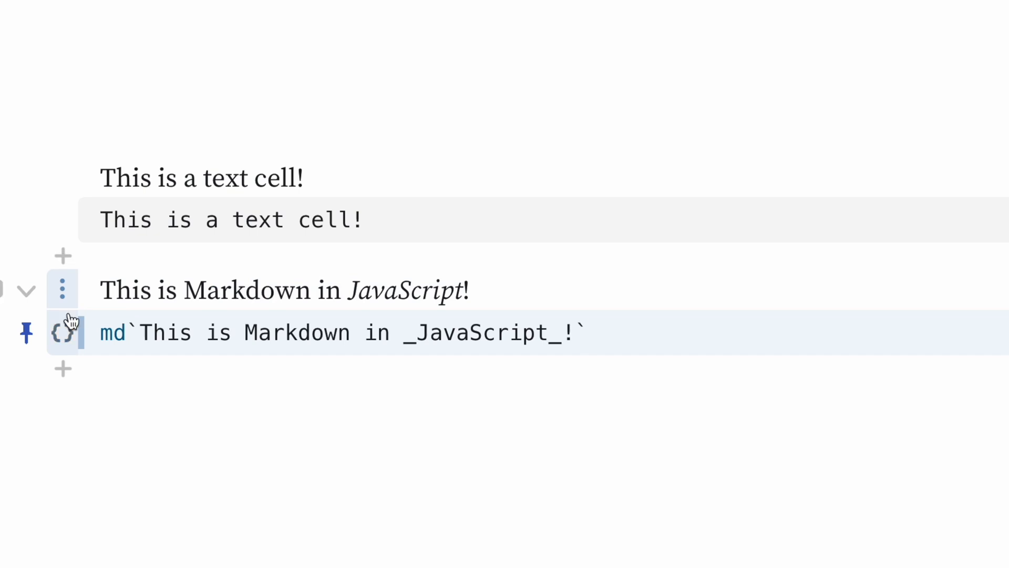
Add a cell with html`This is HTML inside <b>JavaScript</b>` and run it.
type("html`")
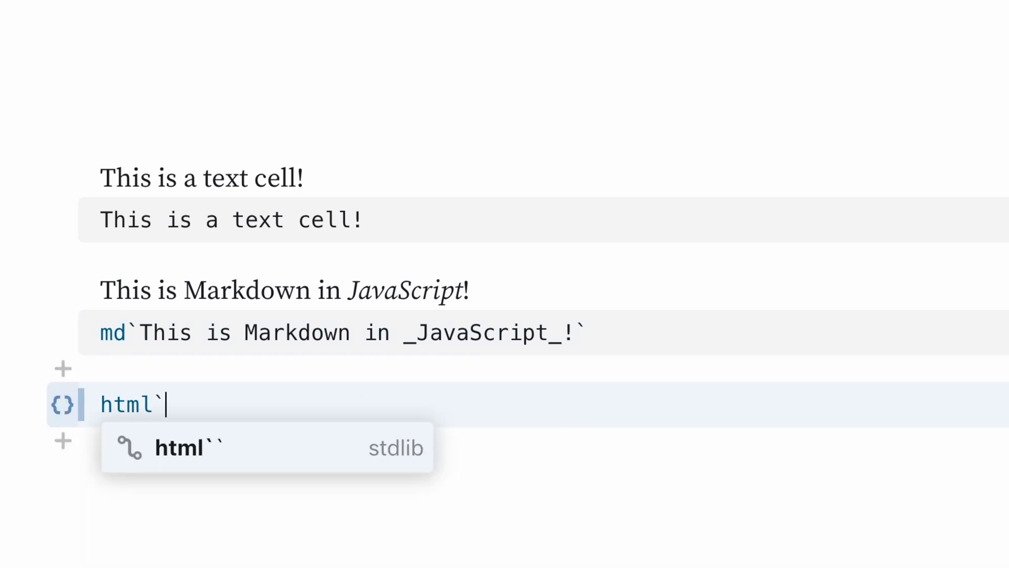
type("This is HTML inside <")
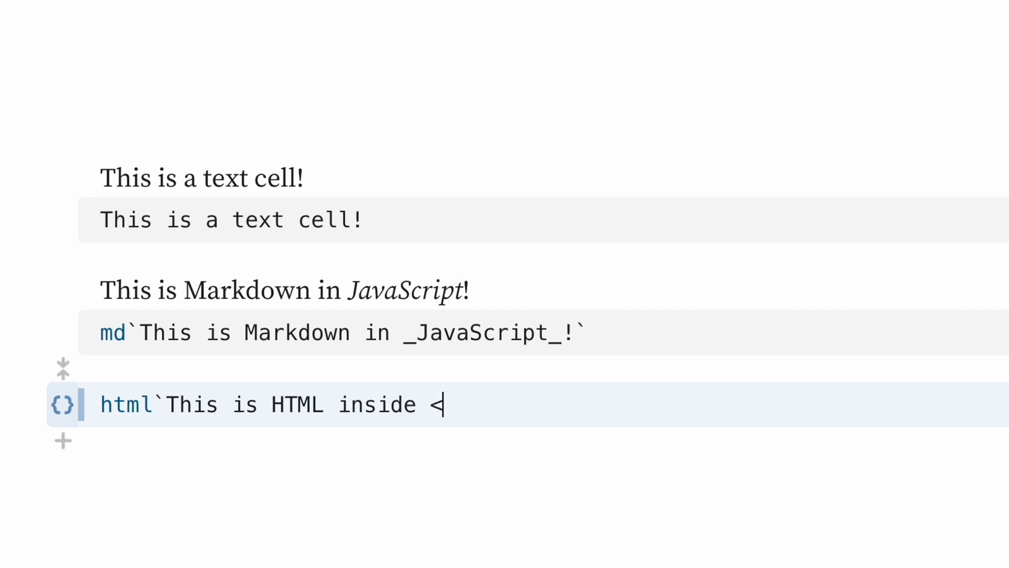
type("b>JavaScc")
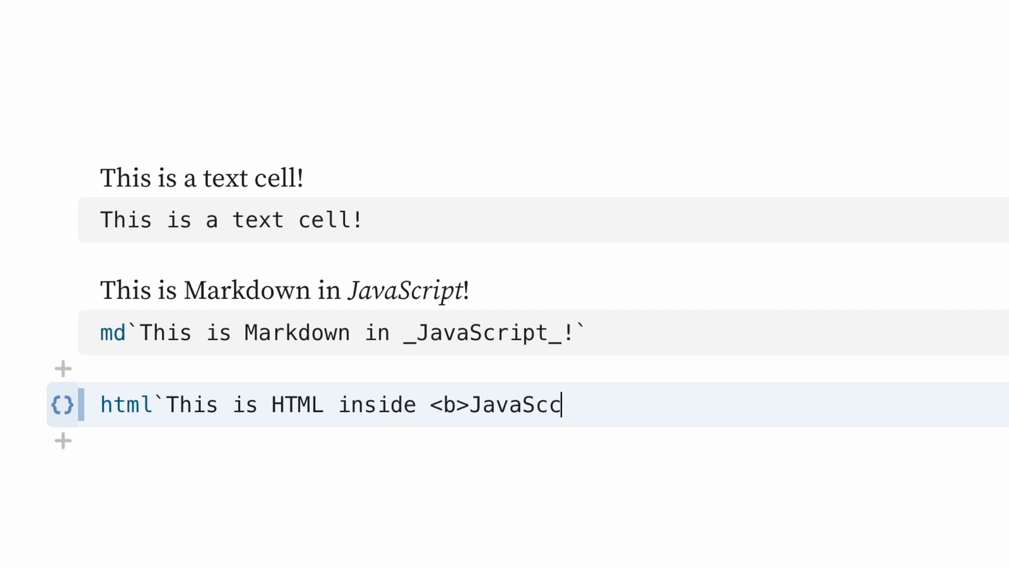
type("ript</b>")
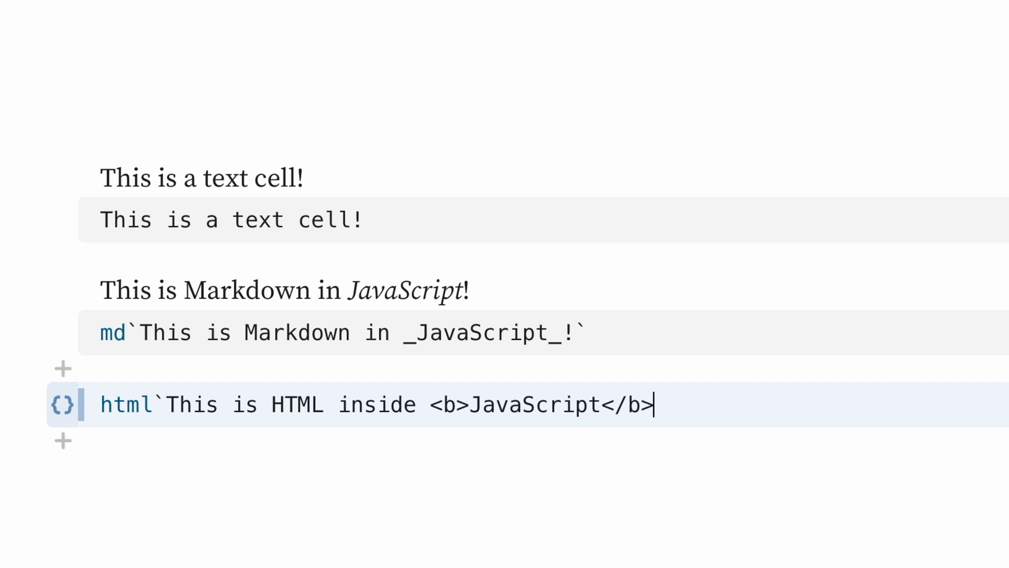
type("`")
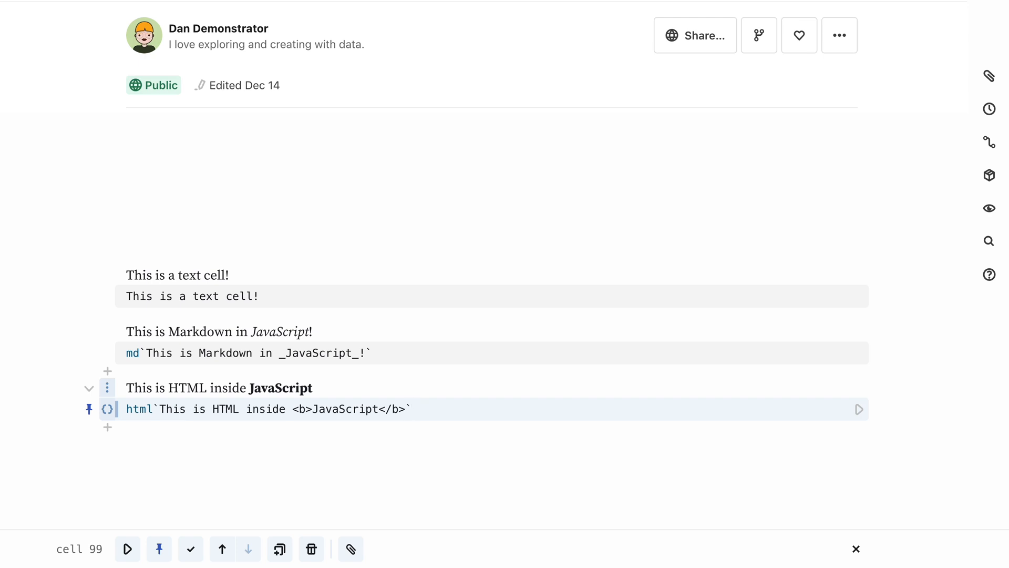
left_click(412, 409)
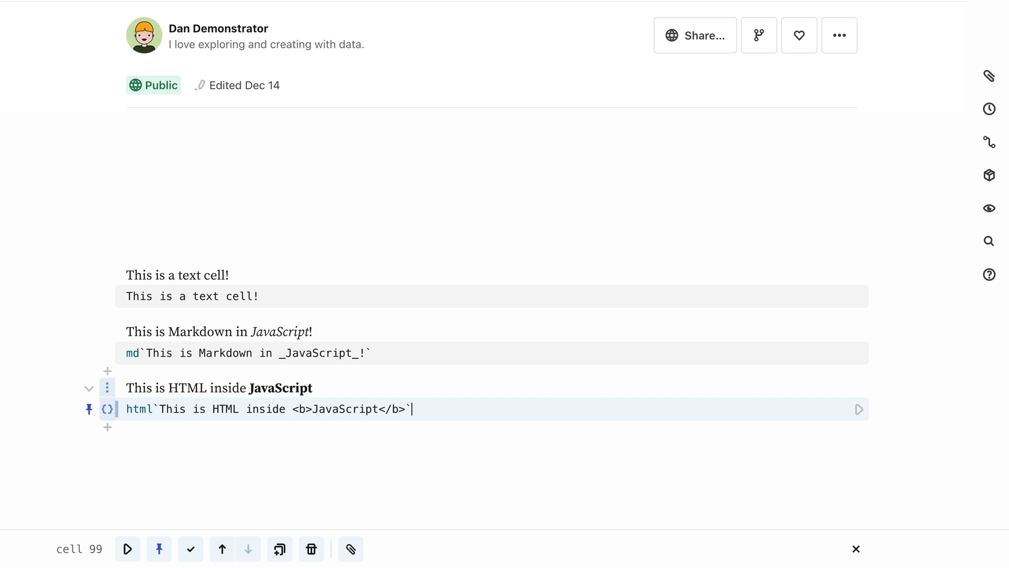